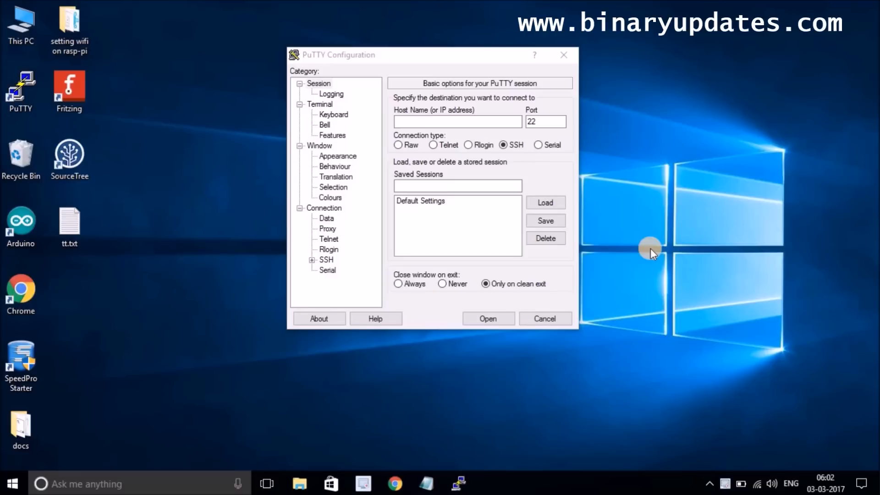
- Connect over SSH to the Pi at 192.168.1.6 on port 22
{"action": "left_click", "coordinate": [434, 122]}
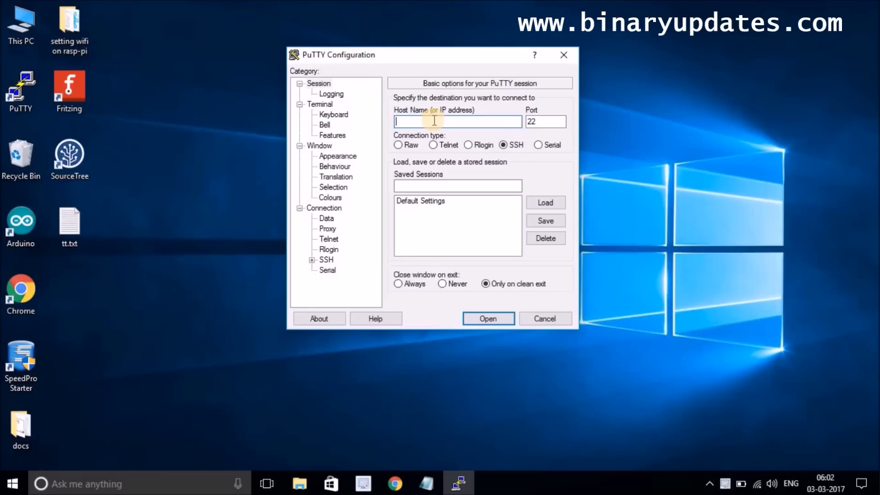
{"action": "type", "text": "192.168.1.6"}
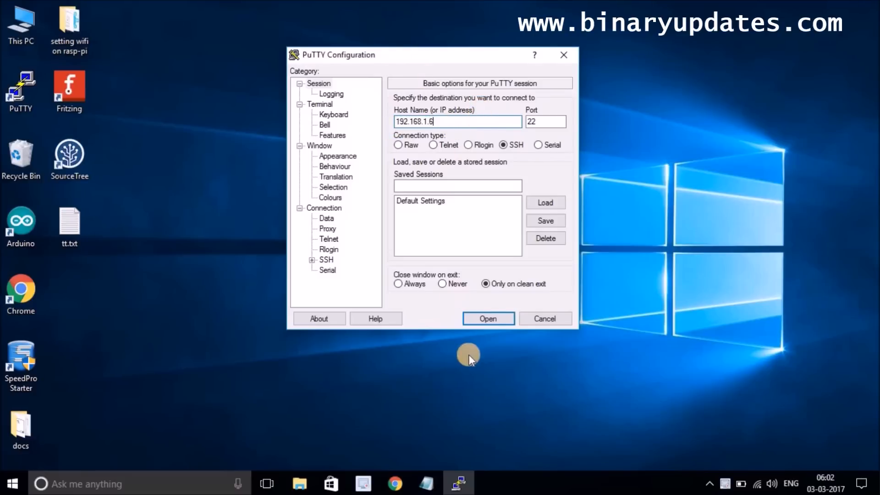
{"action": "left_click", "coordinate": [488, 319]}
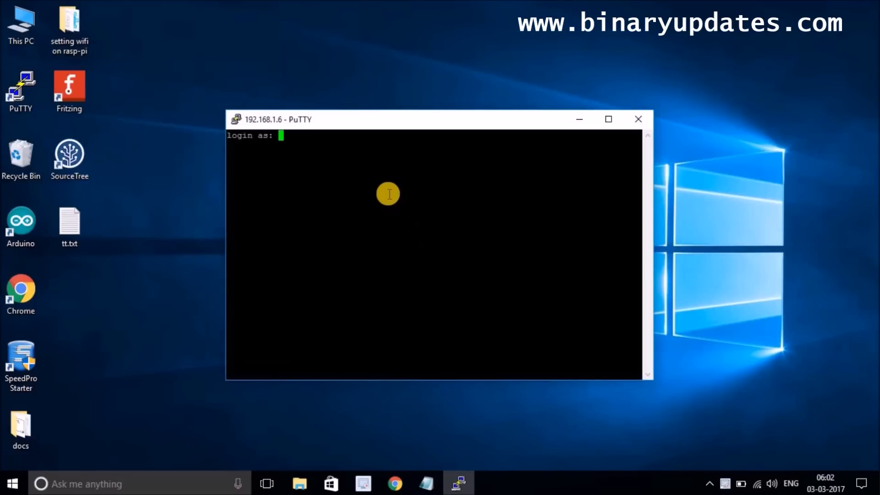
- Log in as user pi with its password to reach the pi@raspberrypi prompt
{"action": "type", "text": "pi"}
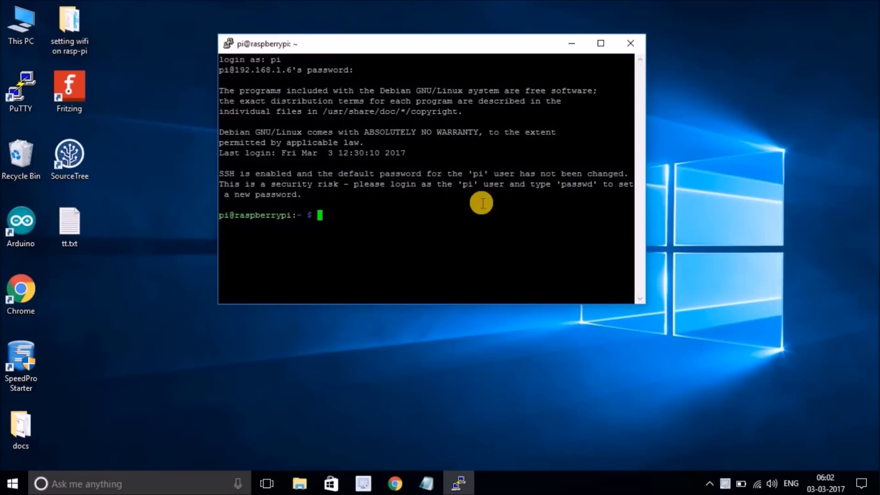
- Run sudo apt-get update to refresh the package lists
{"action": "type", "text": "sudo"}
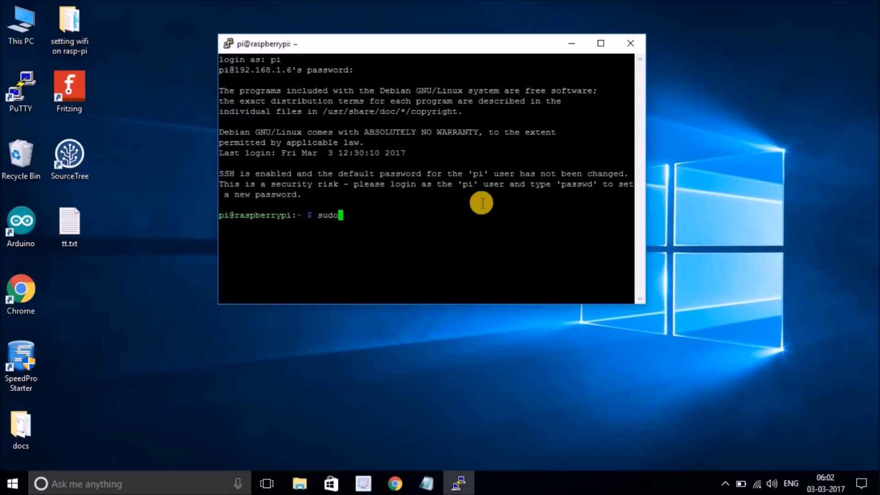
{"action": "type", "text": "apt"}
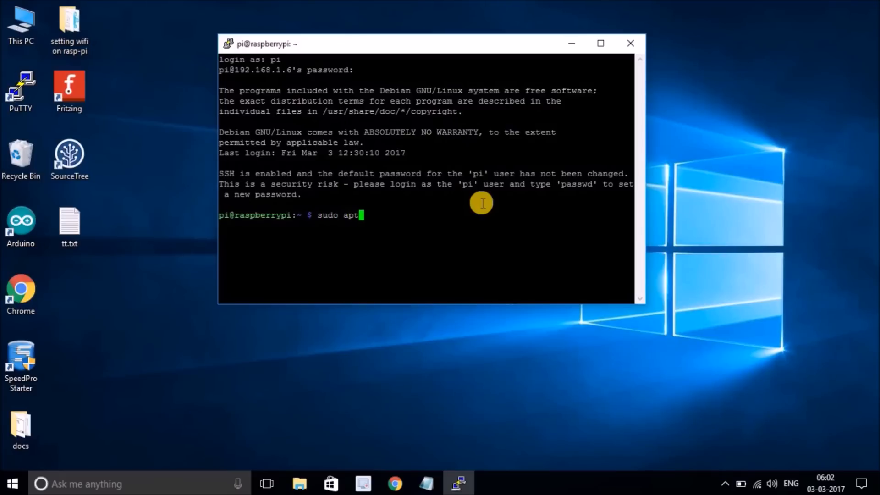
{"action": "type", "text": "-get update"}
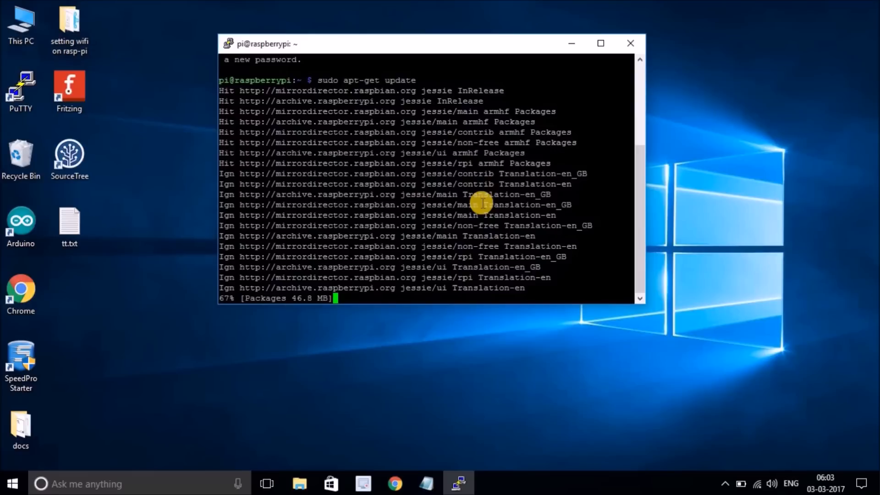
- Clear the terminal back to an empty prompt
{"action": "type", "text": "cl"}
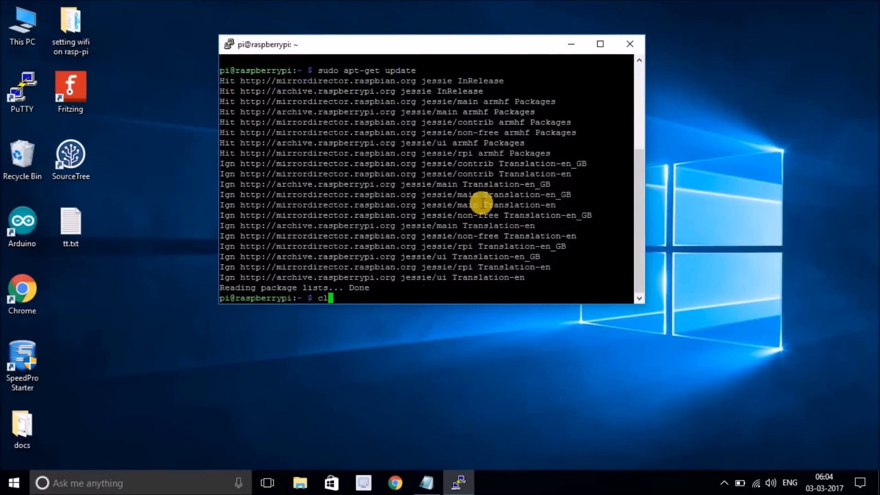
{"action": "type", "text": "ear"}
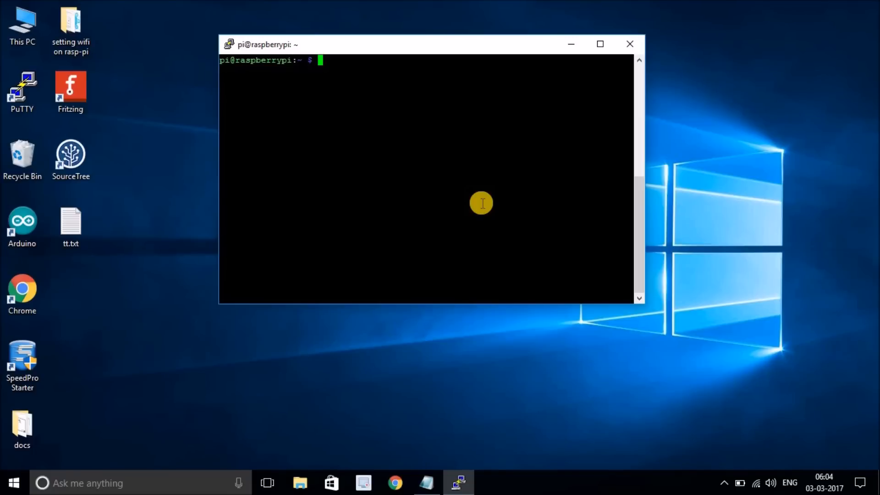
{"action": "mouse_move", "coordinate": [819, 485]}
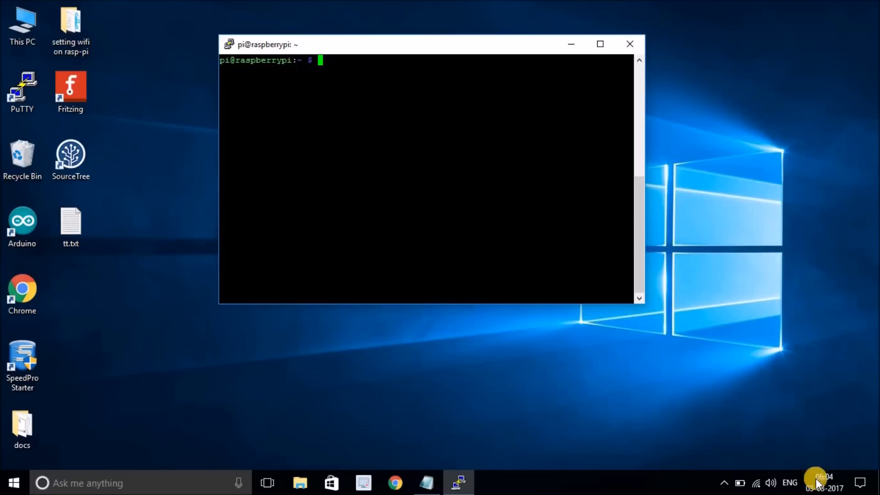
{"action": "left_click", "coordinate": [759, 483]}
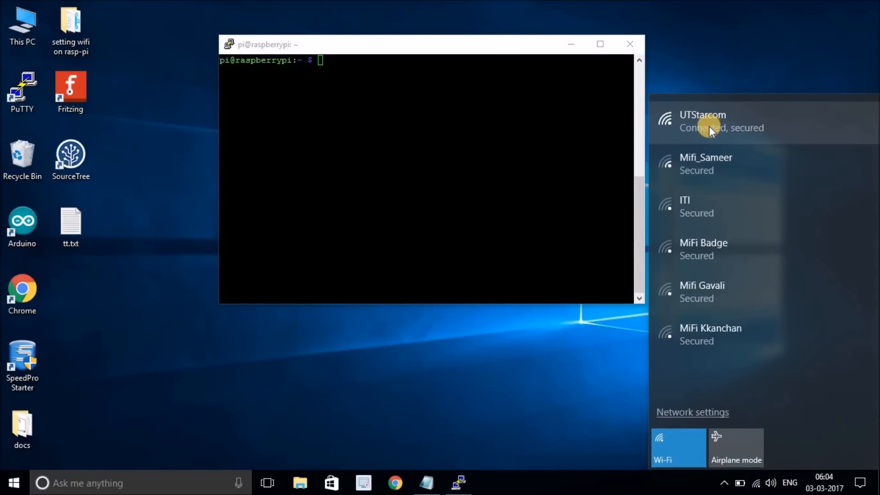
{"action": "mouse_move", "coordinate": [407, 50]}
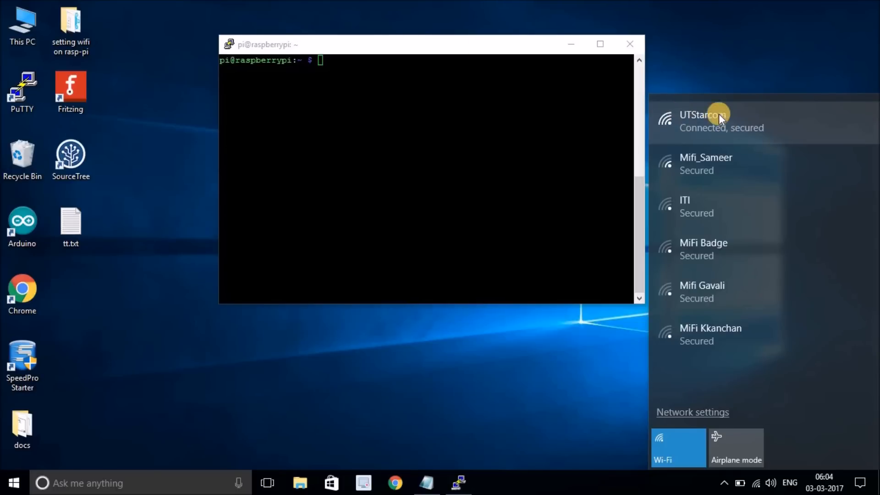
{"action": "mouse_move", "coordinate": [365, 77]}
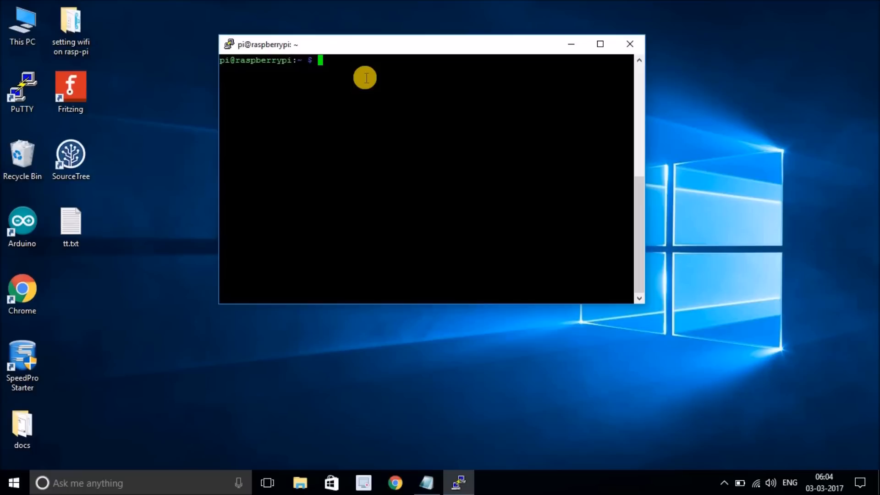
- Run sudo nano /etc/wpa_supplicant/wpa_supplicant.conf to edit the Wi-Fi config
{"action": "type", "text": "sudo"}
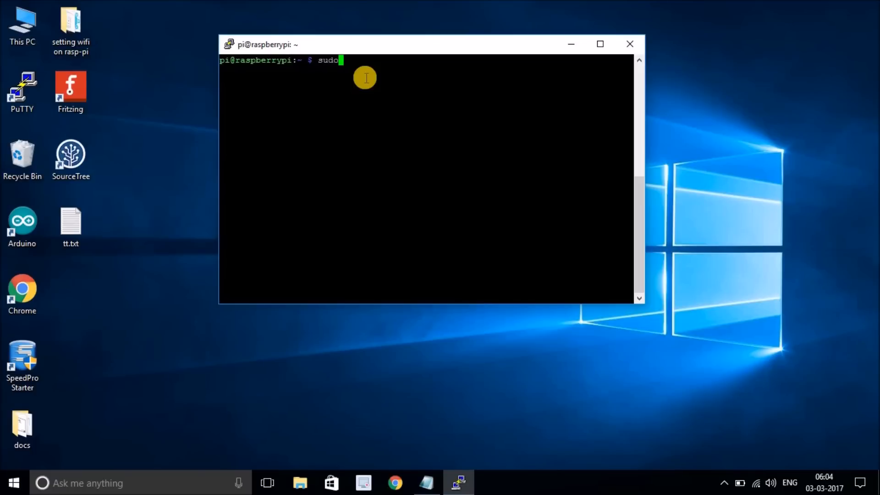
{"action": "type", "text": "ano"}
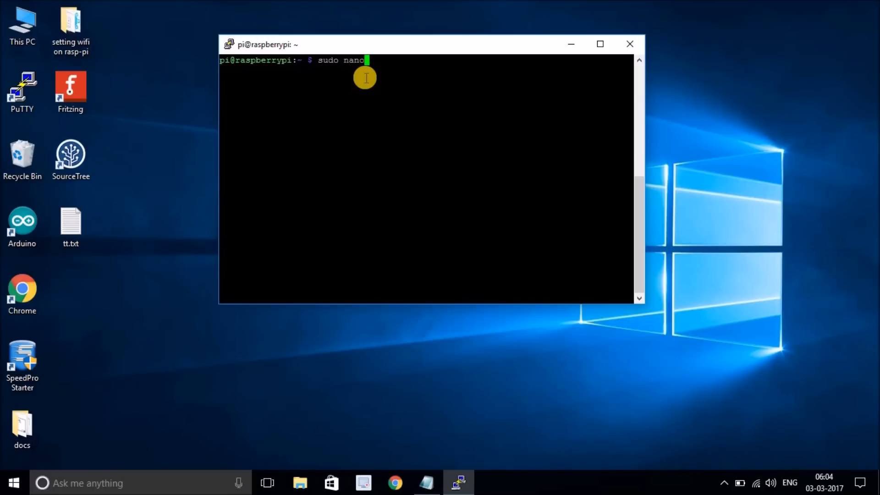
{"action": "type", "text": "/etc"}
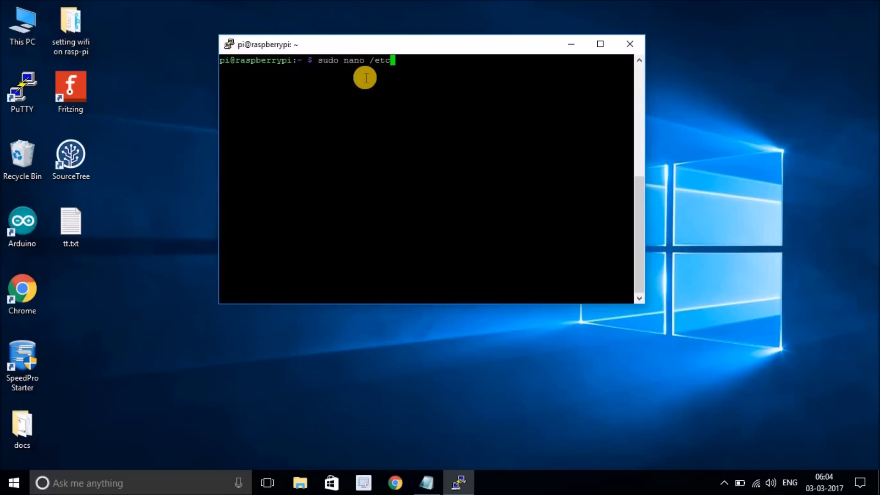
{"action": "type", "text": "/wpa_supplicant/"}
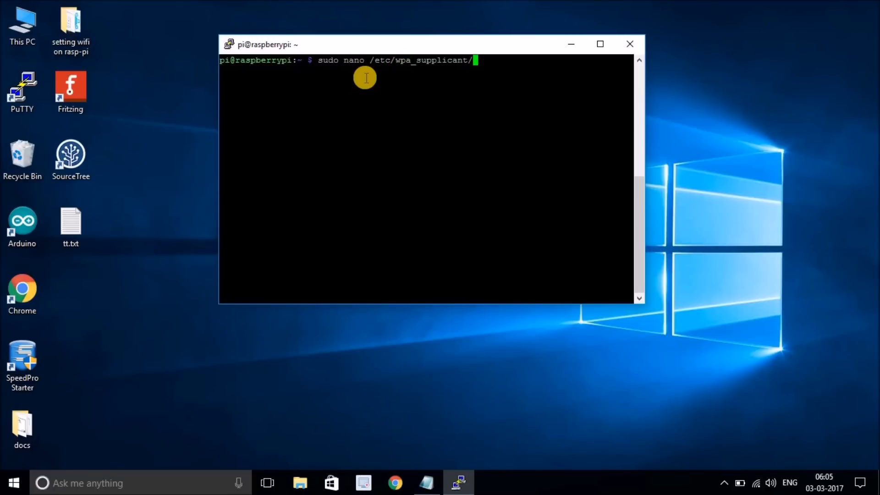
{"action": "type", "text": "wpa_supplicant.conf"}
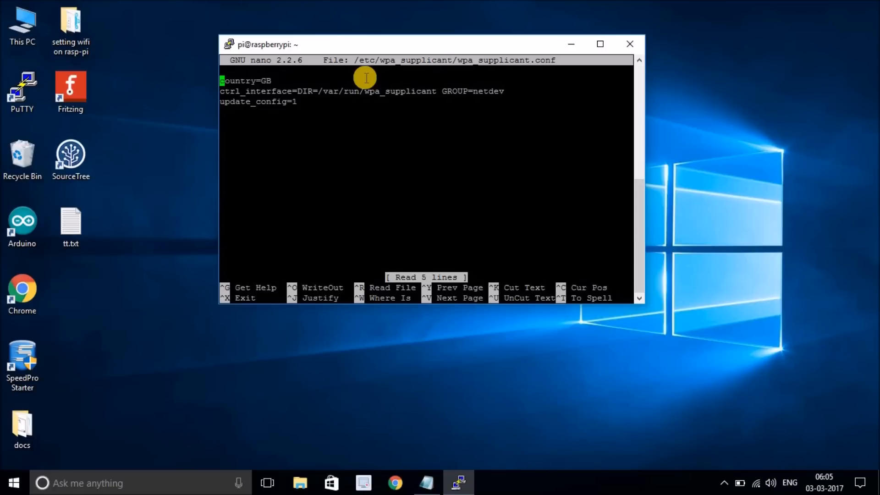
- Move below update_config to a blank line for the UTStarcom network block
{"action": "key", "text": "Down"}
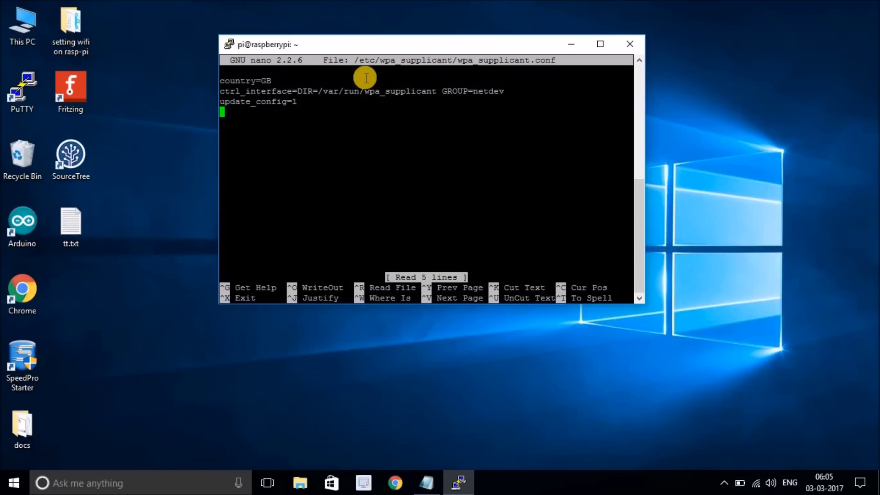
{"action": "key", "text": "Enter"}
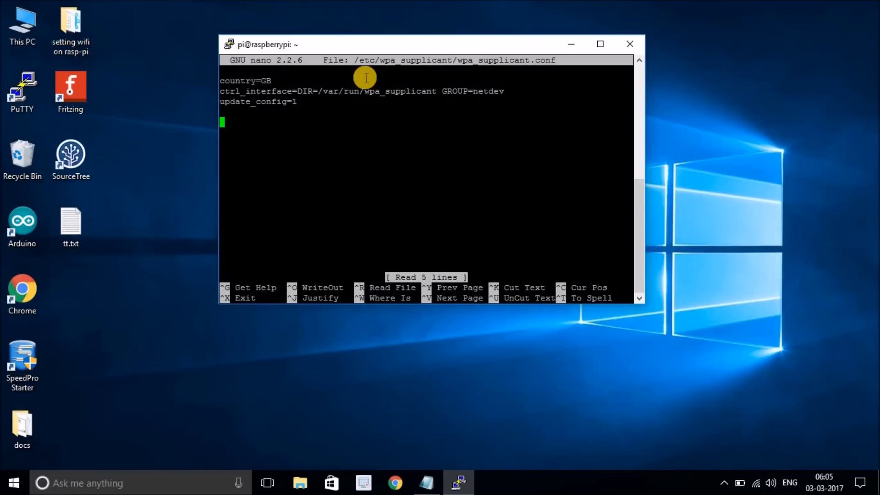
{"action": "mouse_move", "coordinate": [258, 124]}
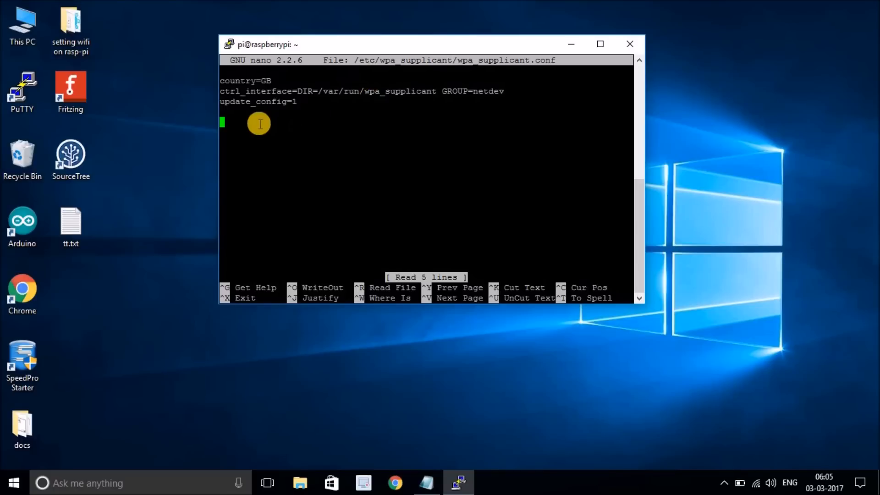
{"action": "mouse_move", "coordinate": [239, 122]}
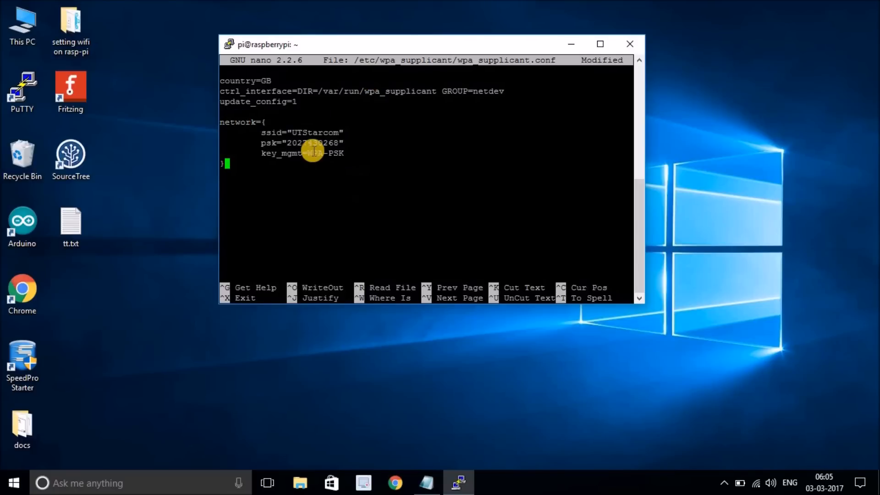
{"action": "mouse_move", "coordinate": [297, 130]}
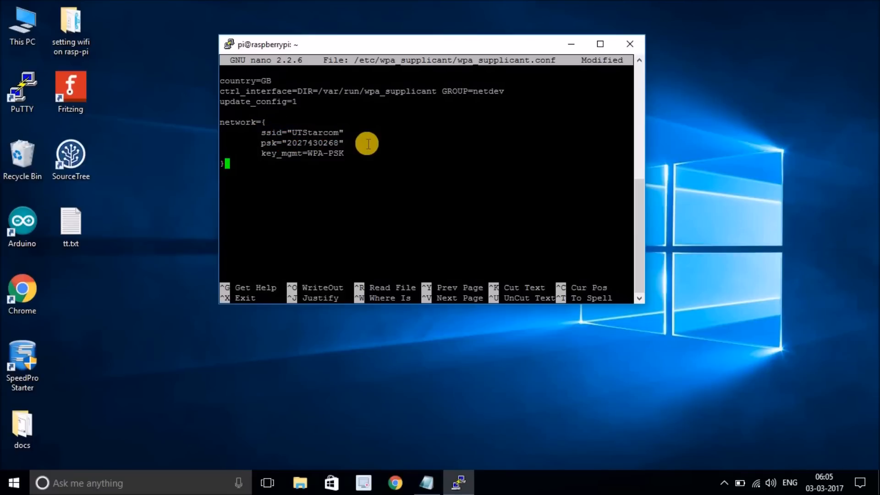
{"action": "mouse_move", "coordinate": [298, 146]}
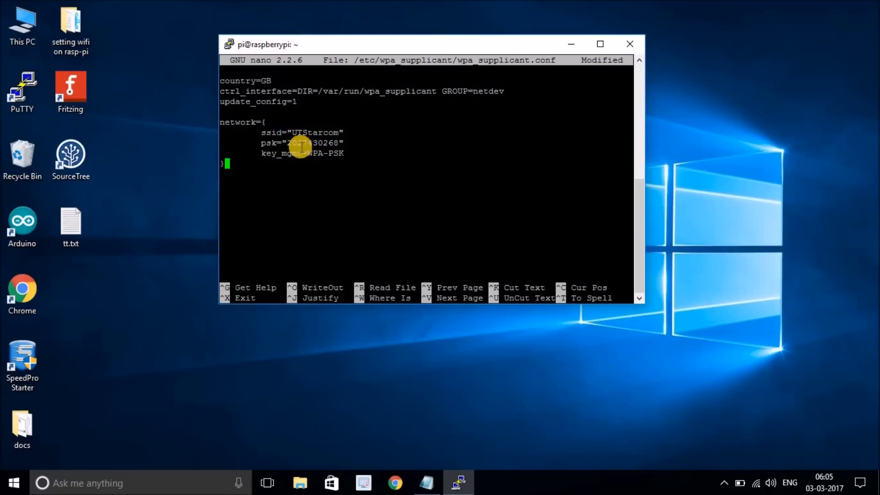
{"action": "mouse_move", "coordinate": [320, 156]}
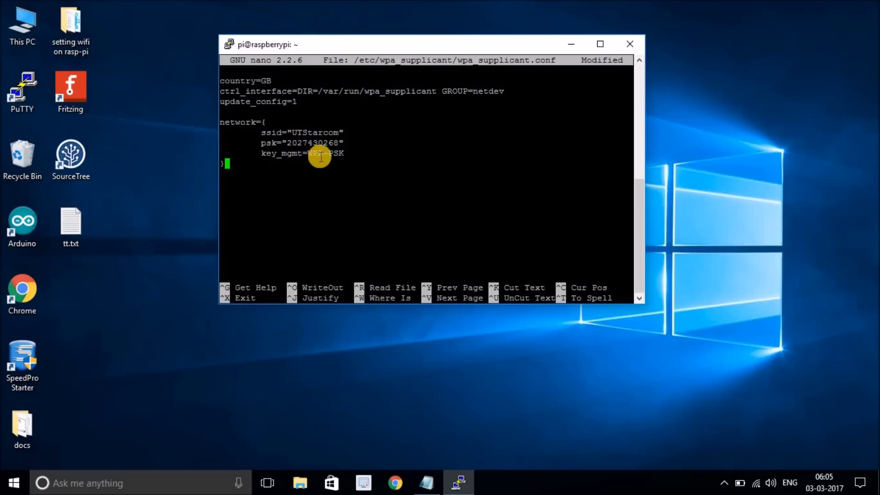
{"action": "mouse_move", "coordinate": [291, 142]}
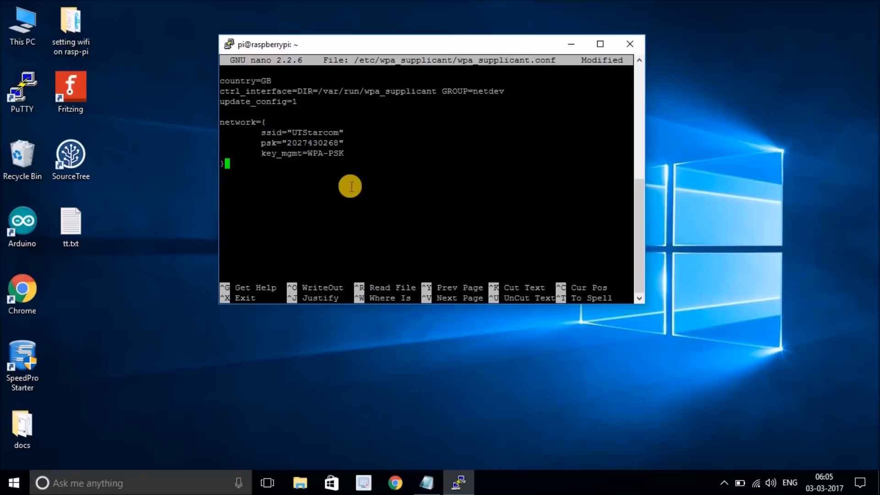
- Write wpa_supplicant.conf to disk and exit nano to the shell
{"action": "key", "text": "ctrl+o"}
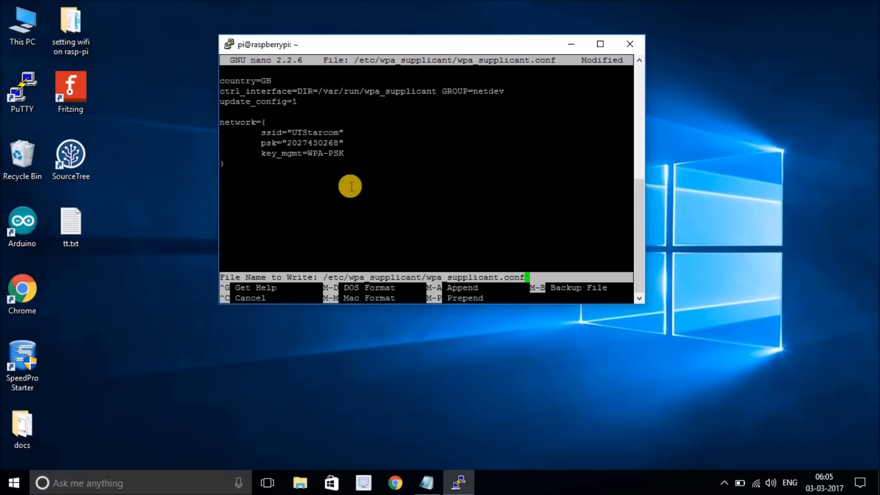
{"action": "key", "text": "Enter"}
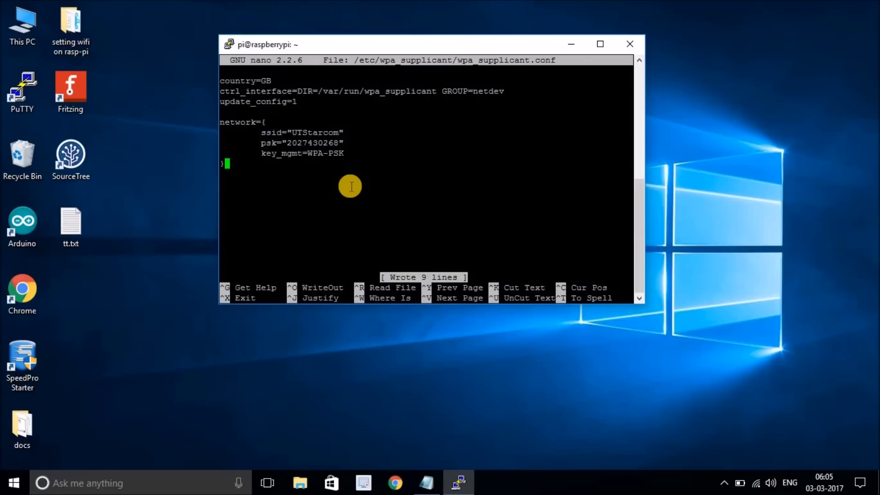
{"action": "key", "text": "ctrl+x"}
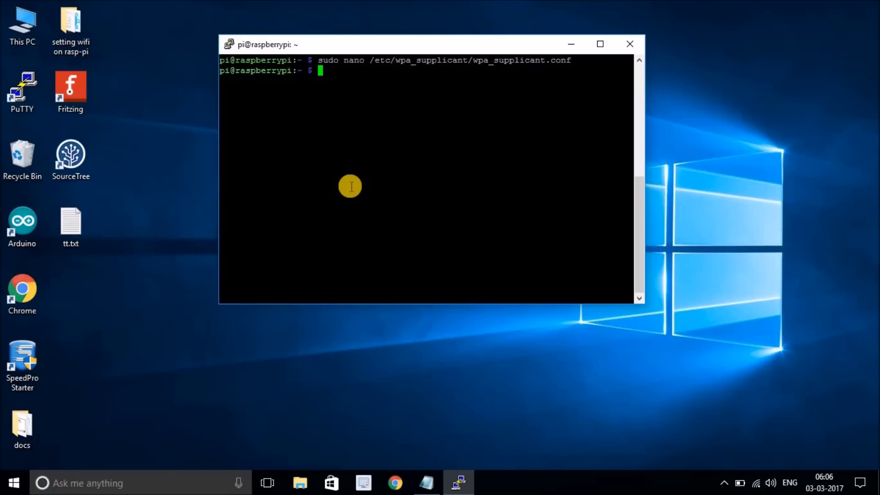
- Run sudo reboot, acknowledge the fatal error and close the dead session window
{"action": "type", "text": "sudo reboot"}
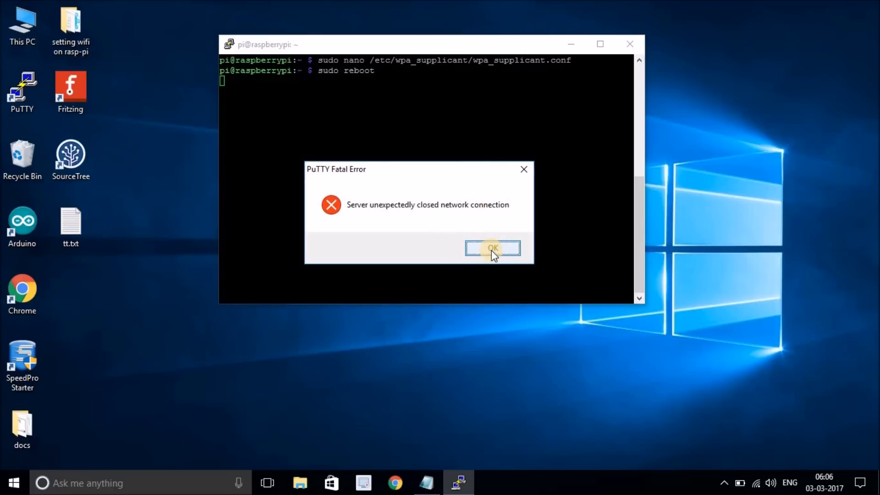
{"action": "left_click", "coordinate": [492, 247]}
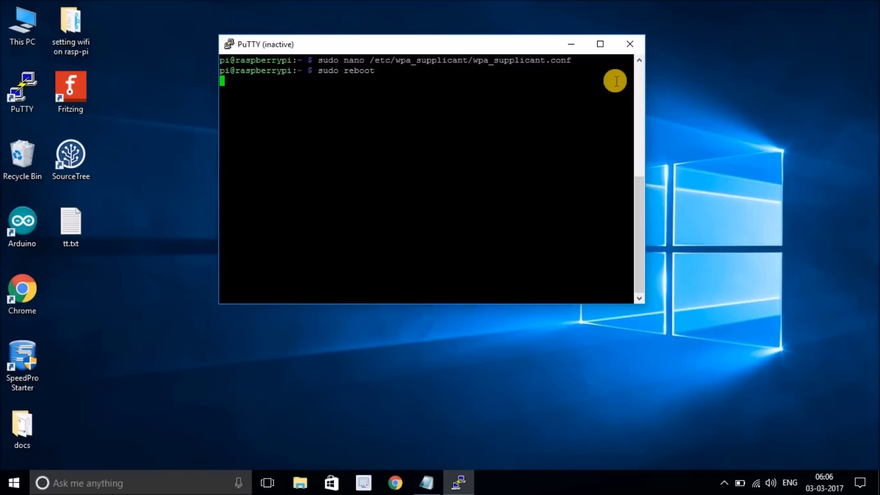
{"action": "mouse_move", "coordinate": [627, 46]}
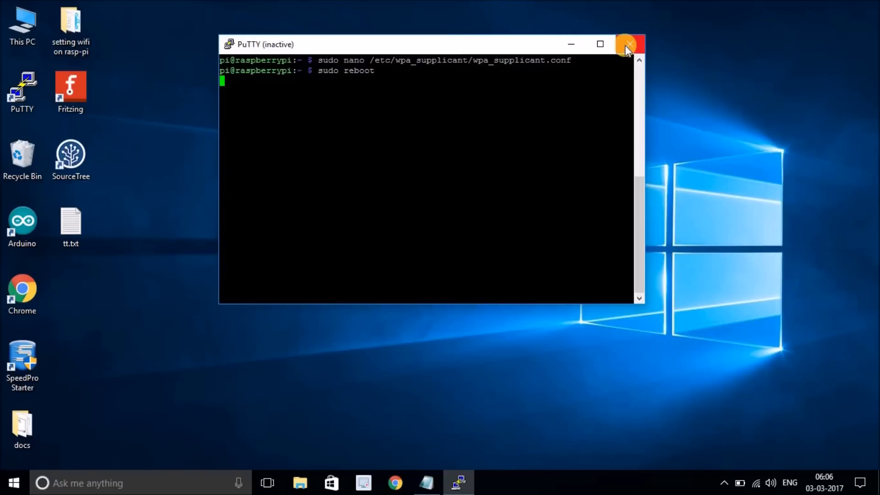
{"action": "mouse_move", "coordinate": [629, 48]}
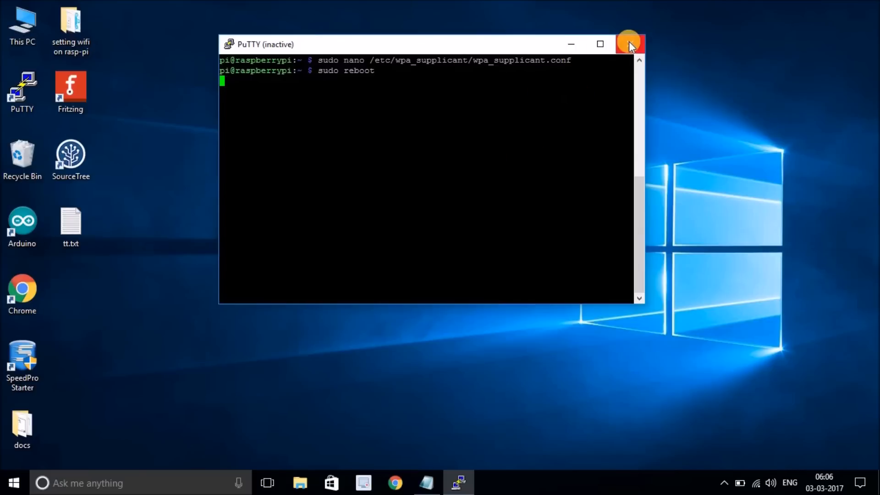
{"action": "left_click", "coordinate": [628, 43]}
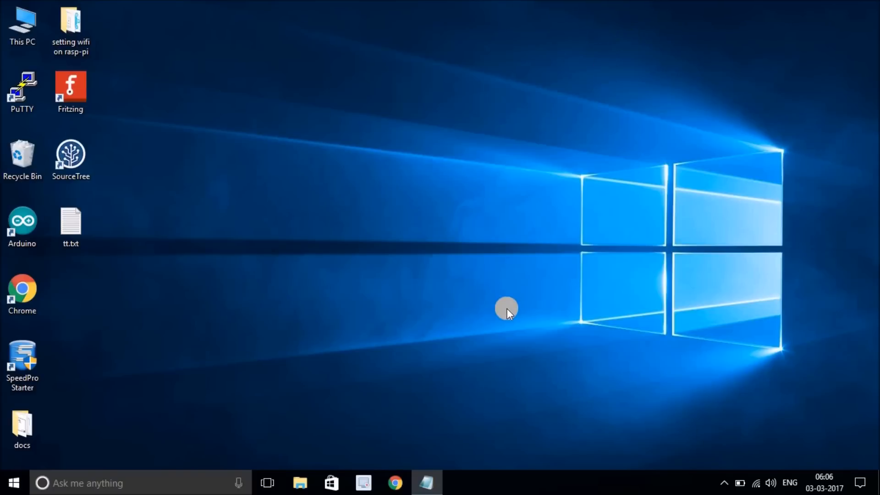
{"action": "mouse_move", "coordinate": [394, 440]}
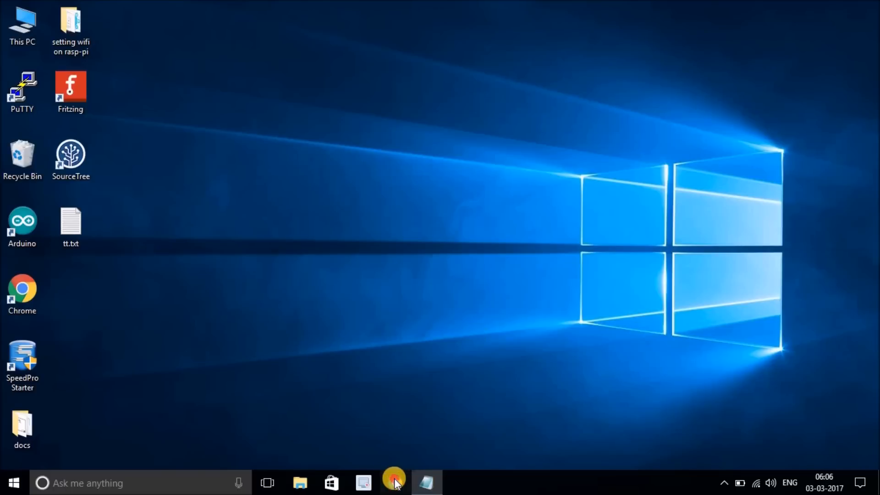
- Log into the router at 192.168.1.1 as admin in Chrome
{"action": "left_click", "coordinate": [395, 482]}
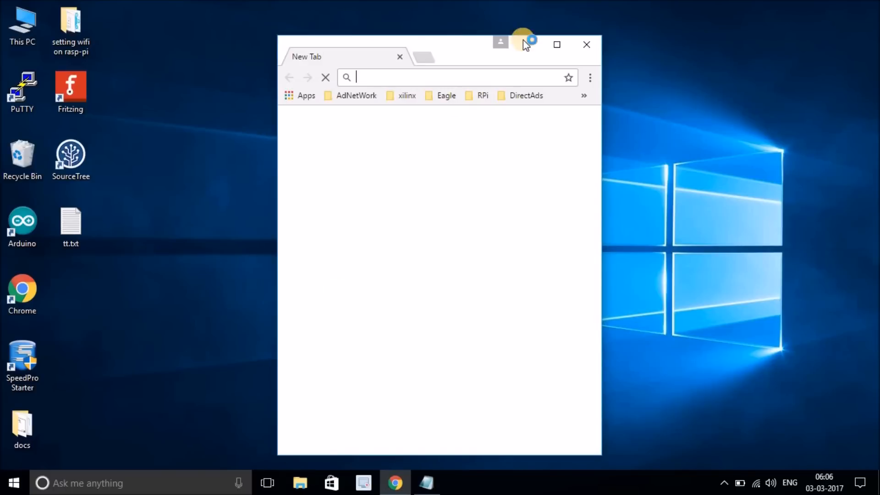
{"action": "left_click", "coordinate": [556, 44]}
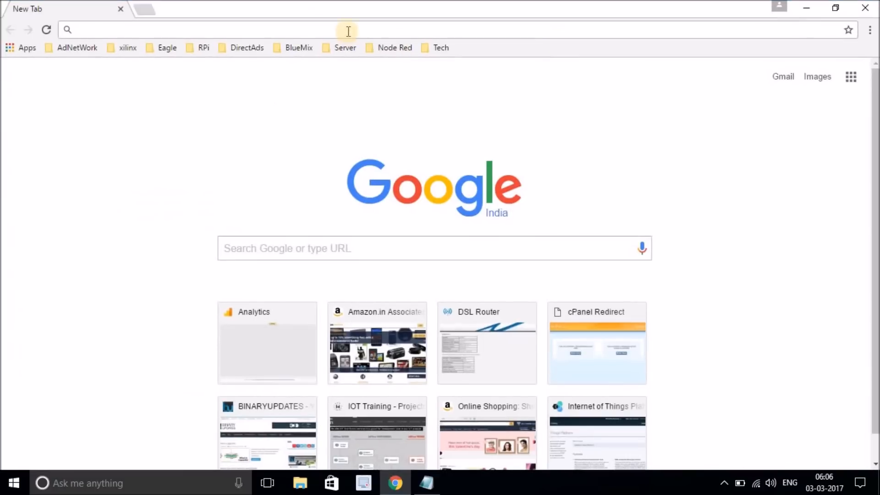
{"action": "type", "text": "192.168.1.1"}
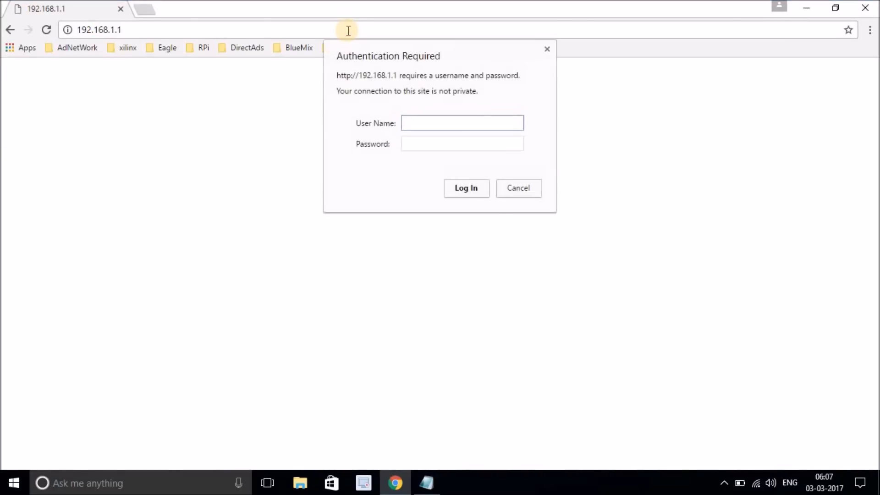
{"action": "type", "text": "admin"}
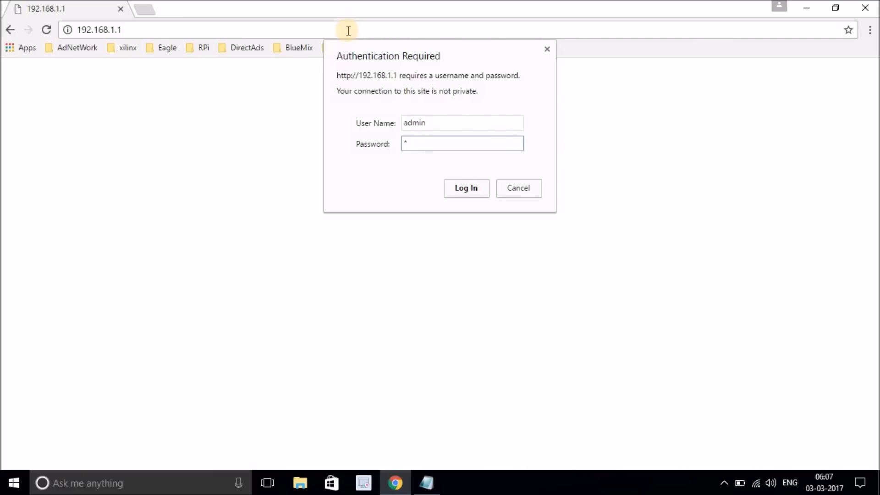
{"action": "left_click", "coordinate": [466, 188]}
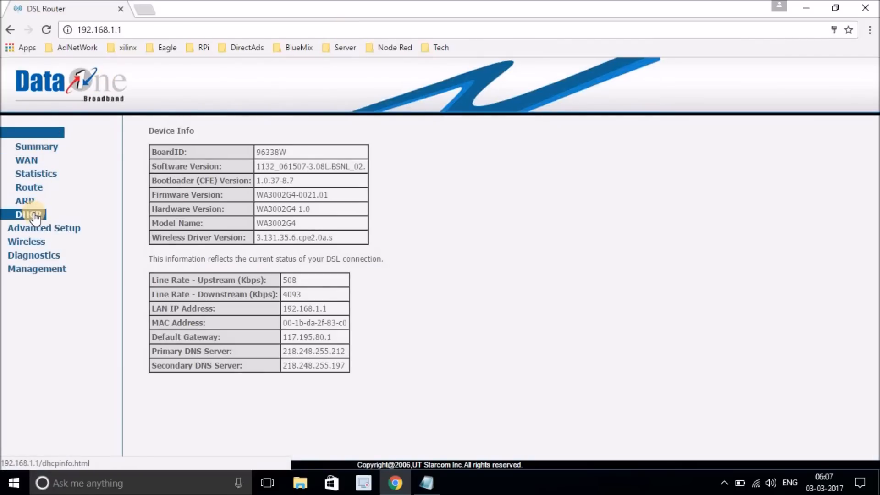
- View the DHCP leases list and note the raspberrypi entries' IP addresses
{"action": "left_click", "coordinate": [25, 214]}
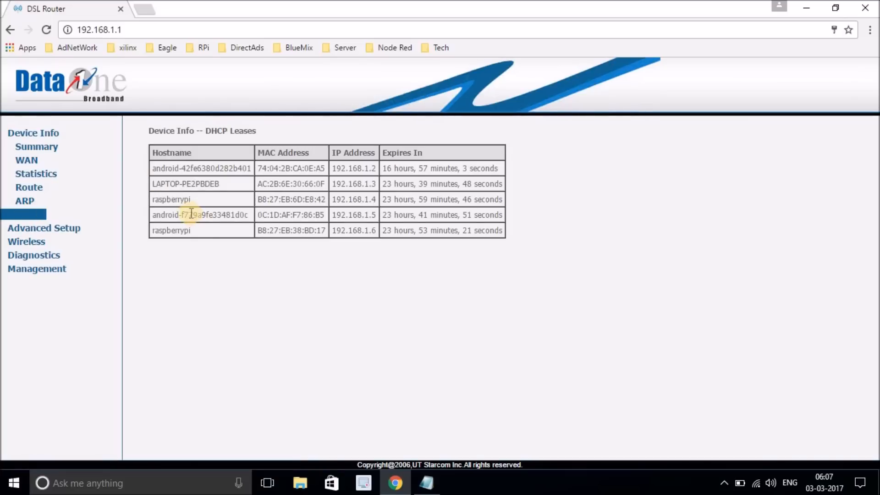
{"action": "mouse_move", "coordinate": [343, 242]}
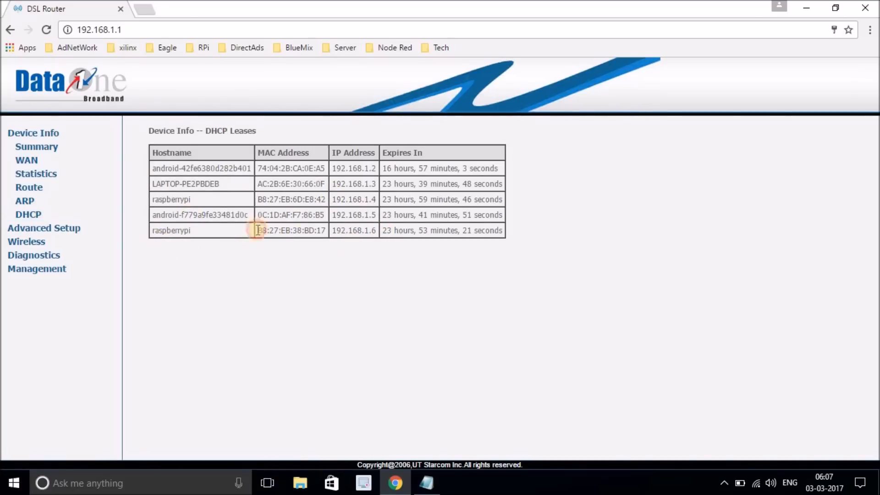
{"action": "left_click_drag", "start_coordinate": [256, 231], "coordinate": [379, 230]}
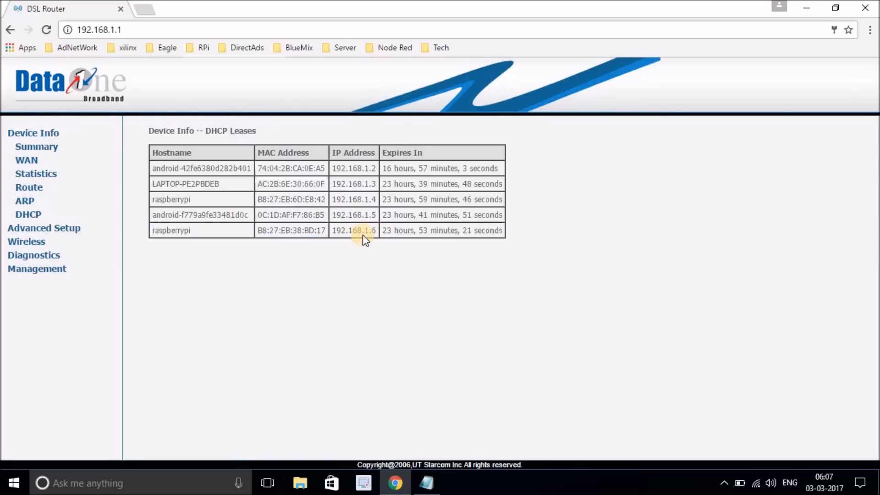
{"action": "mouse_move", "coordinate": [444, 237]}
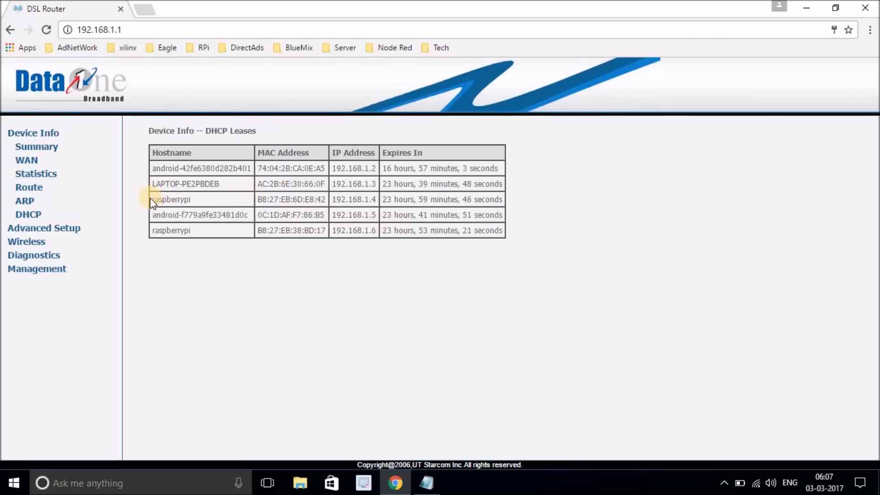
{"action": "double_click", "coordinate": [173, 200]}
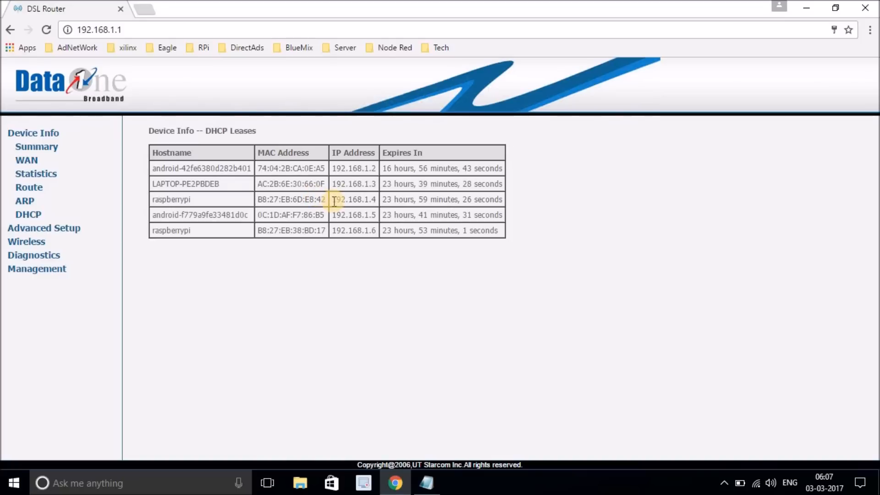
{"action": "double_click", "coordinate": [351, 200]}
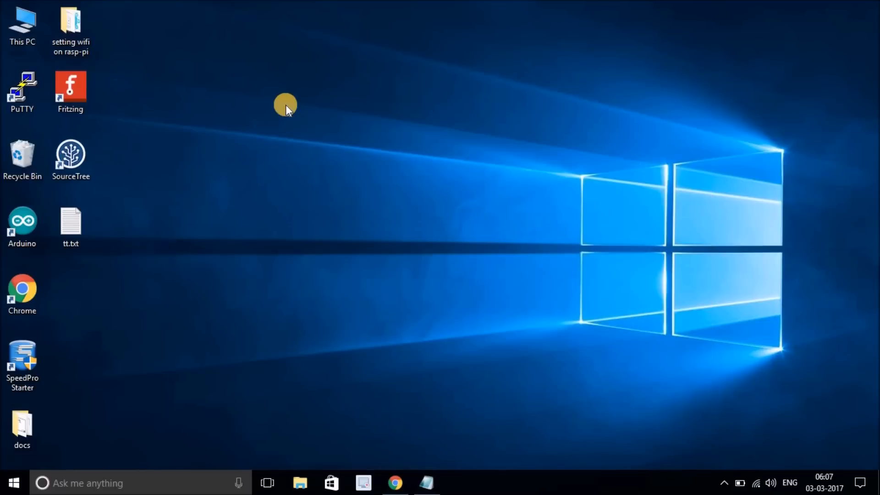
- Start a new PuTTY SSH session to the Pi's wireless address 192.168.1.4
{"action": "double_click", "coordinate": [22, 87]}
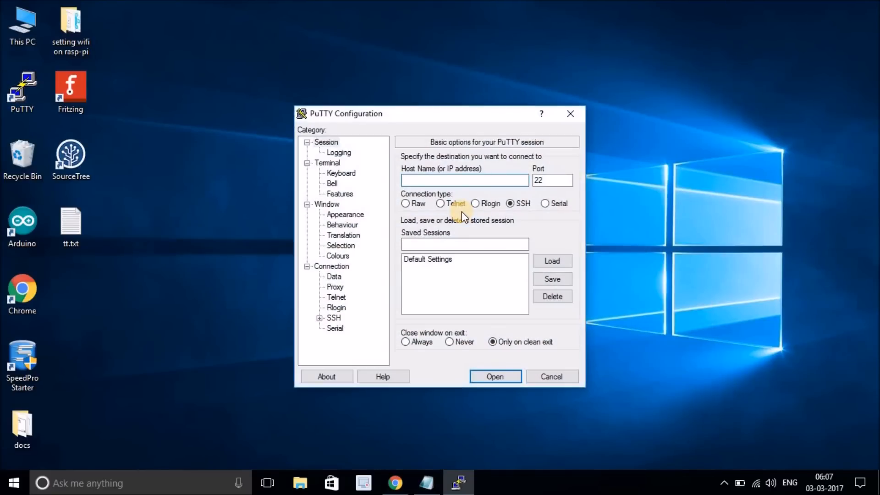
{"action": "type", "text": "192.168.1.4"}
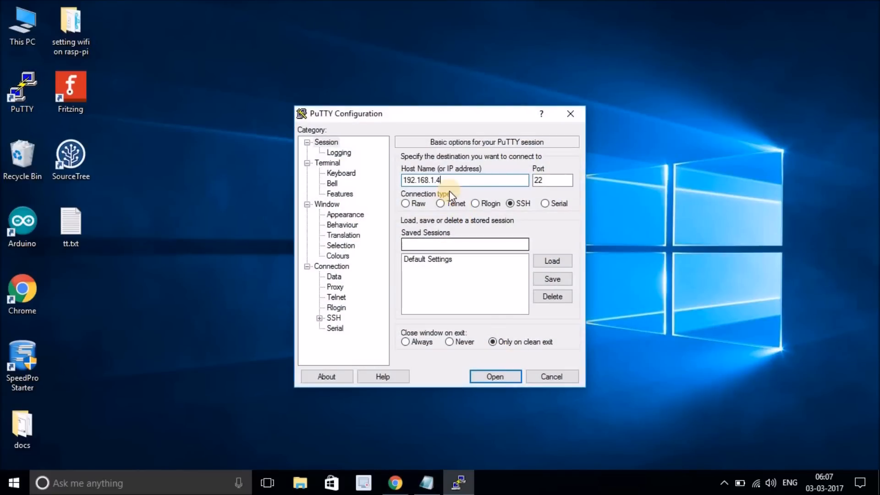
{"action": "mouse_move", "coordinate": [447, 114]}
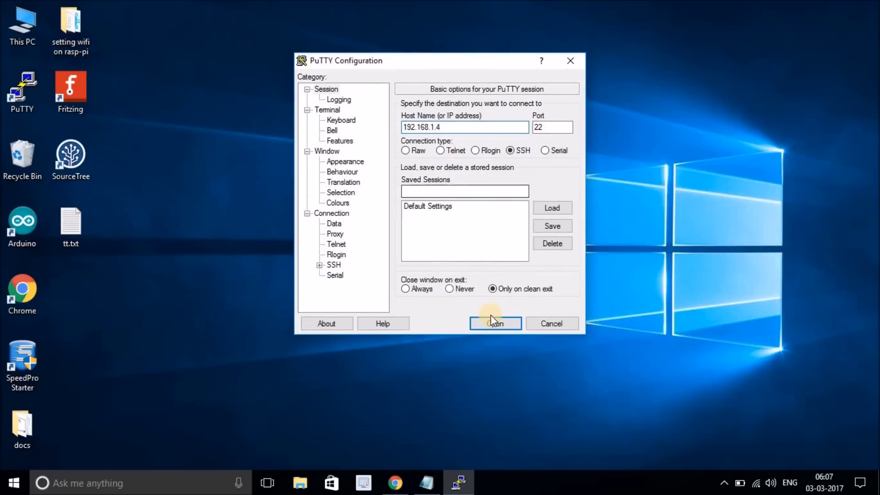
{"action": "left_click", "coordinate": [495, 324]}
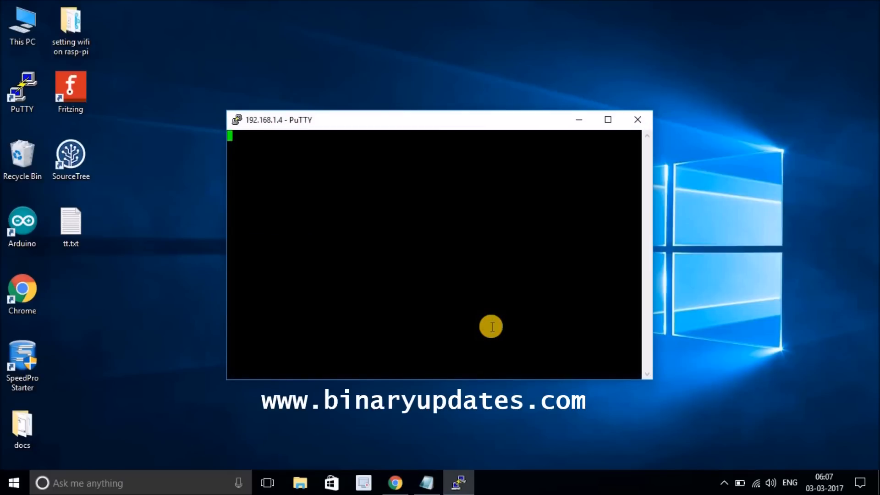
{"action": "mouse_move", "coordinate": [466, 139]}
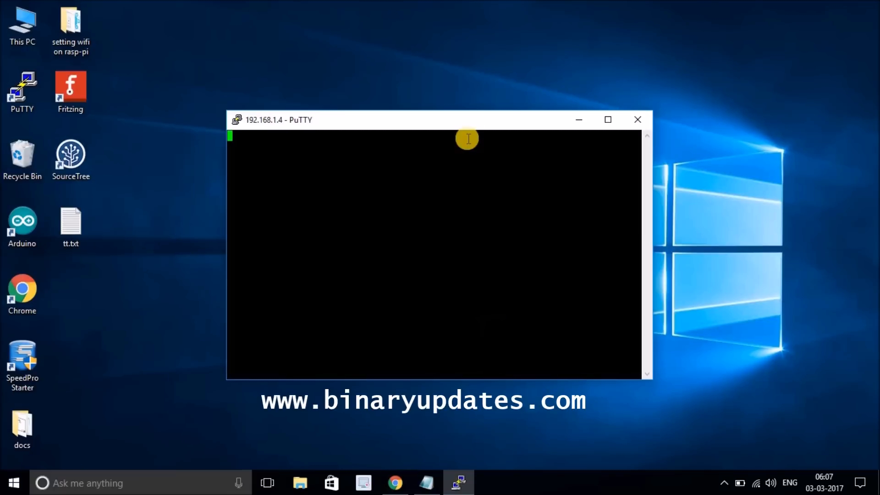